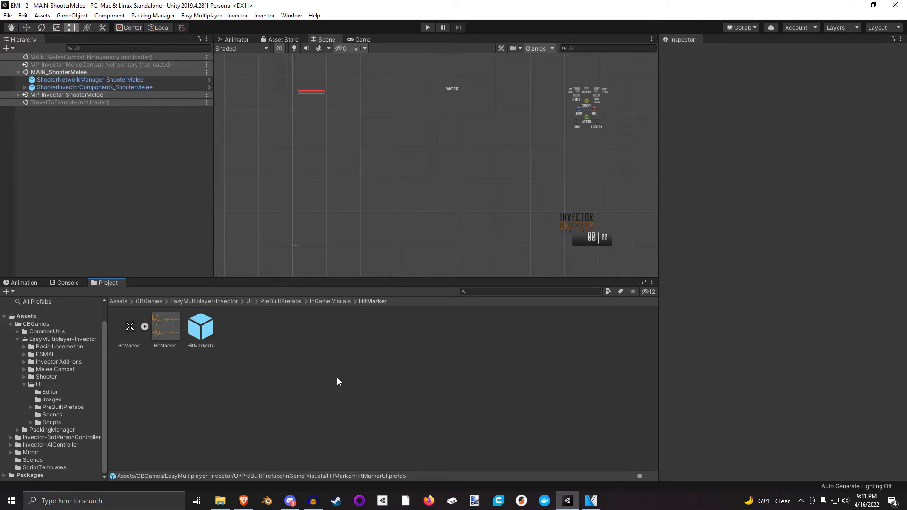
mouse_move(62, 425)
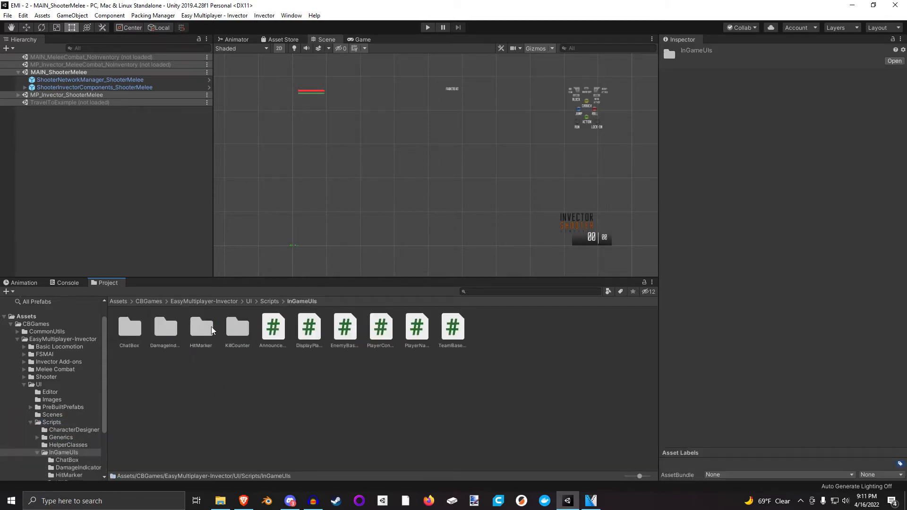
Review the HitMarkerUI and HitMarkerPlayer scripts, then return to the hit marker prefab folder.
double_click(201, 327)
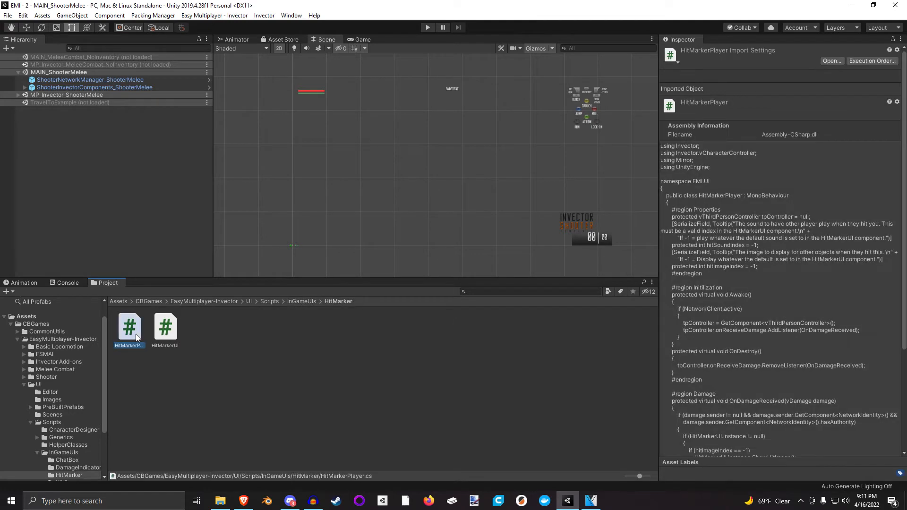
click(165, 327)
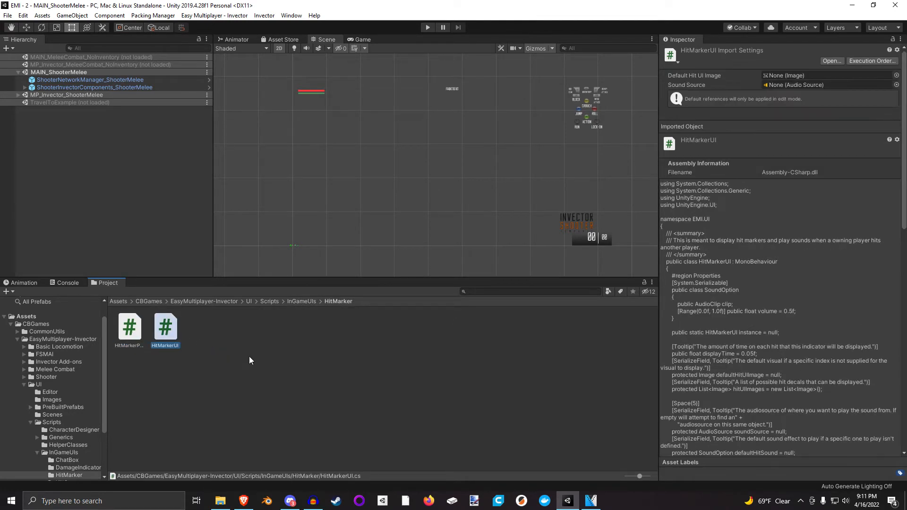
mouse_move(248, 362)
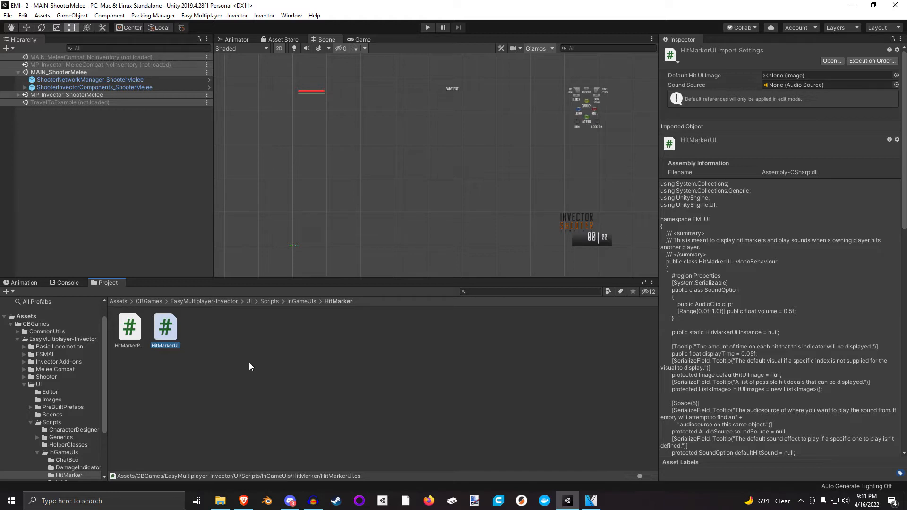
click(129, 327)
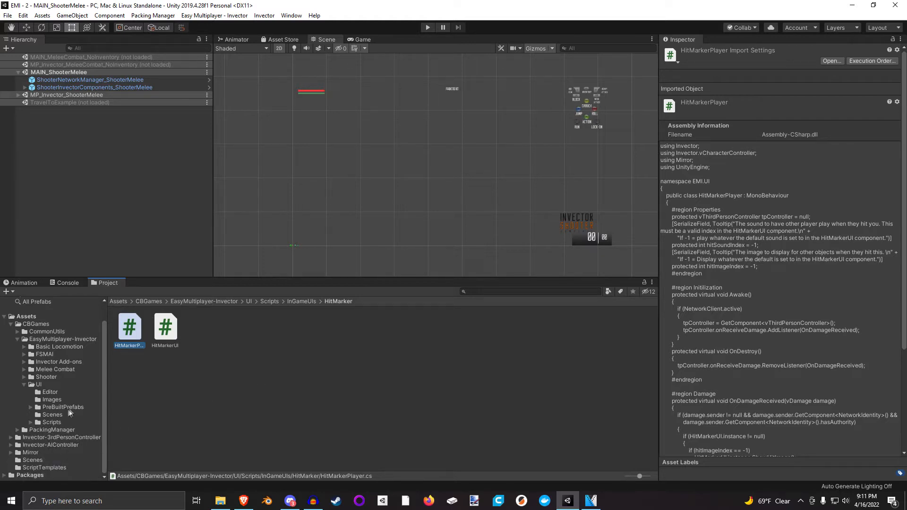
click(62, 406)
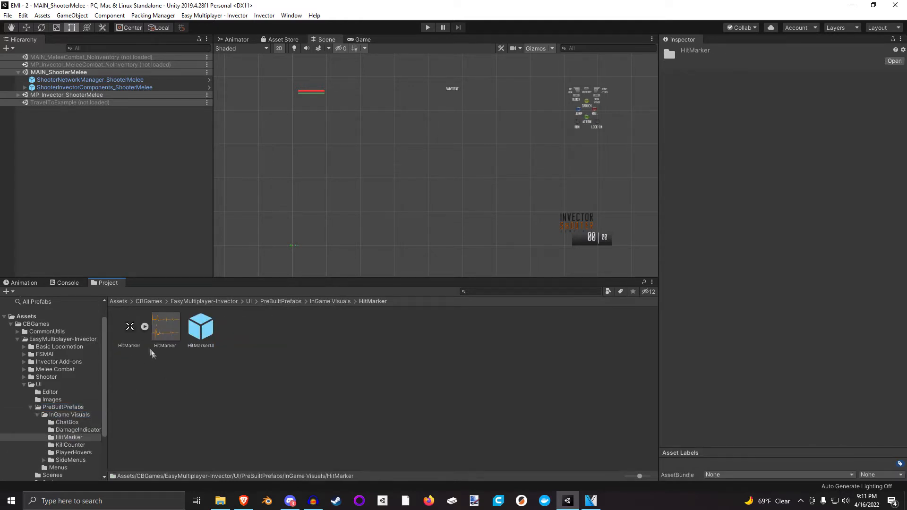
Place the HitMarkerUI prefab in the scene and briefly show its X hit image in the Game view.
click(164, 327)
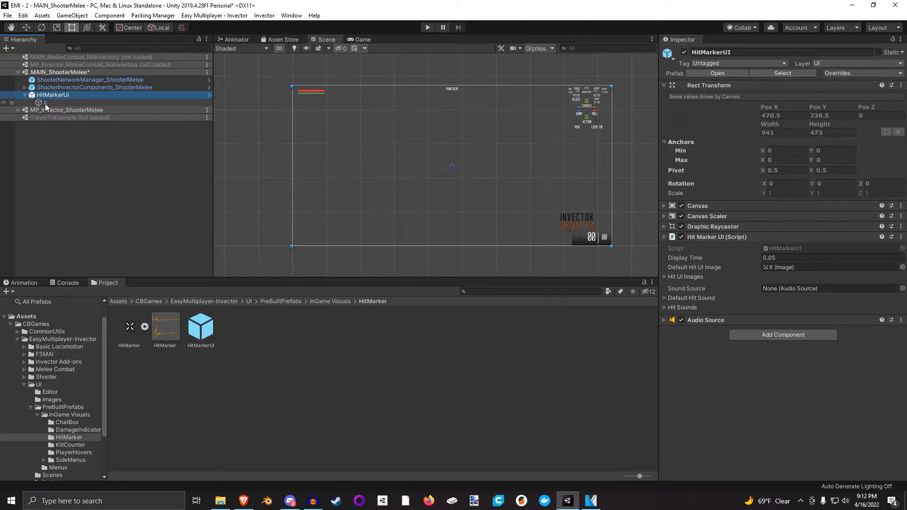
click(45, 102)
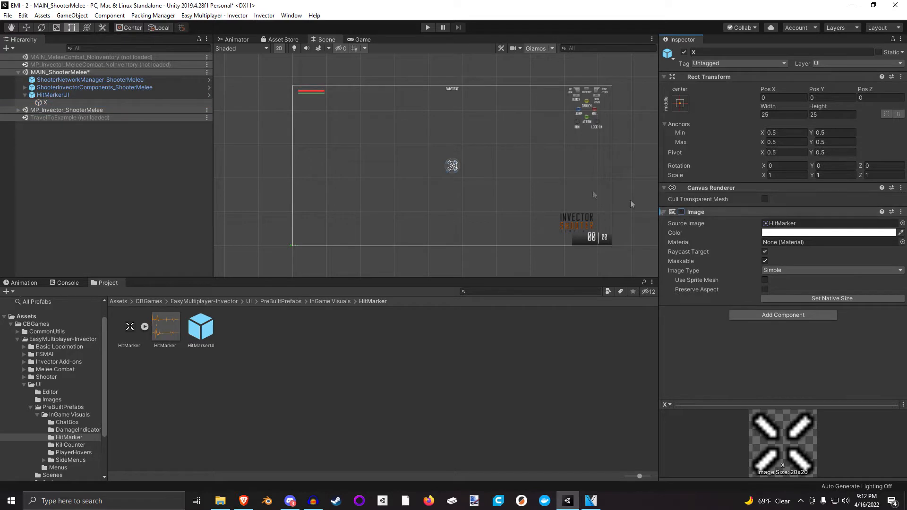
click(363, 39)
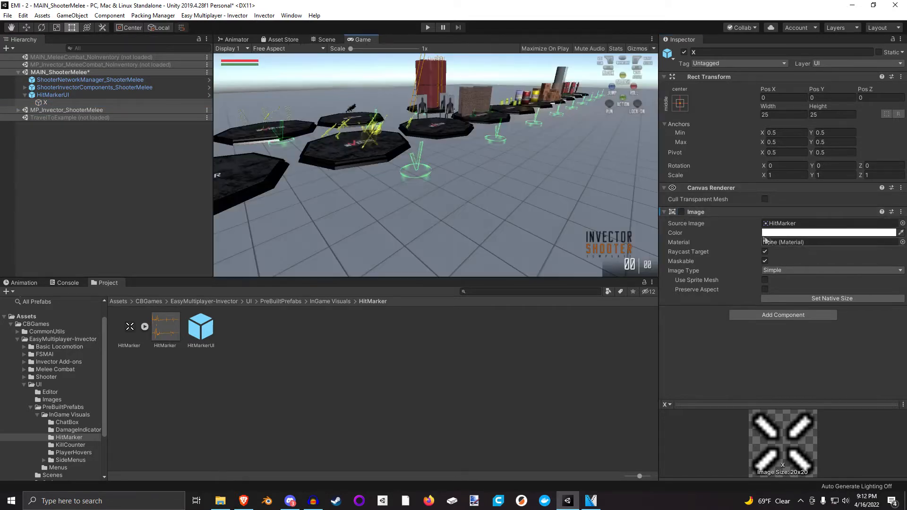
click(682, 211)
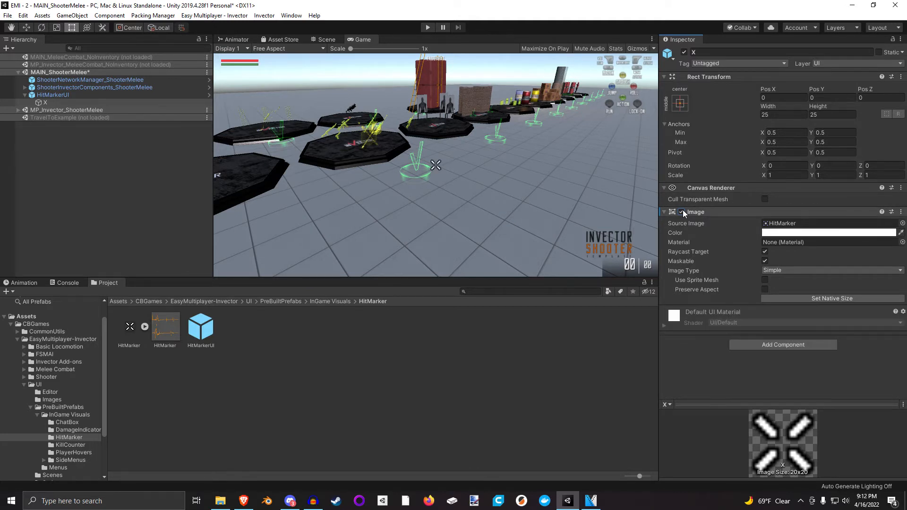
click(681, 212)
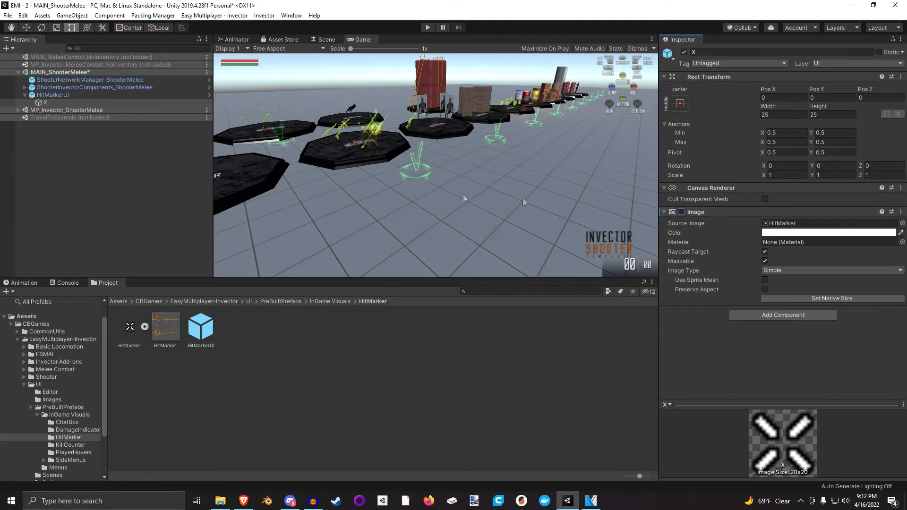
click(53, 95)
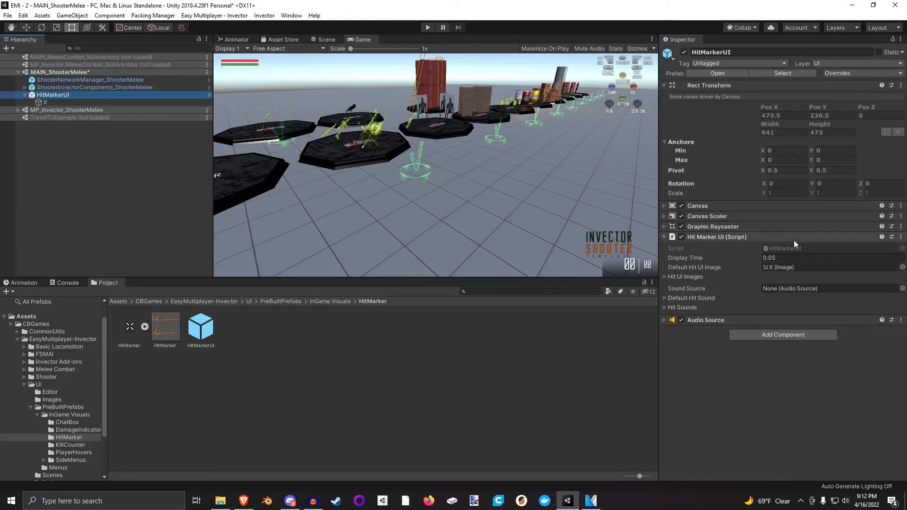
Review HitMarkerUI's default hit sound and hit sounds list, then select the scene's network manager.
click(830, 266)
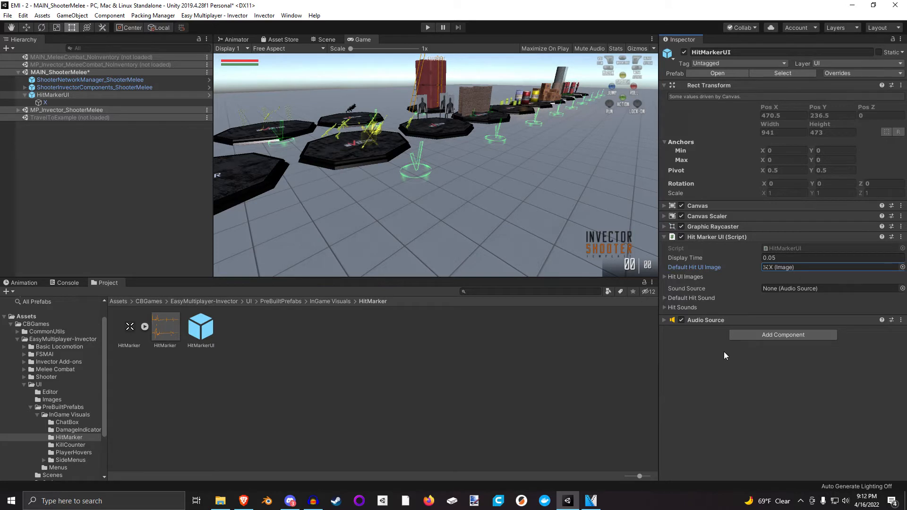
mouse_move(761, 272)
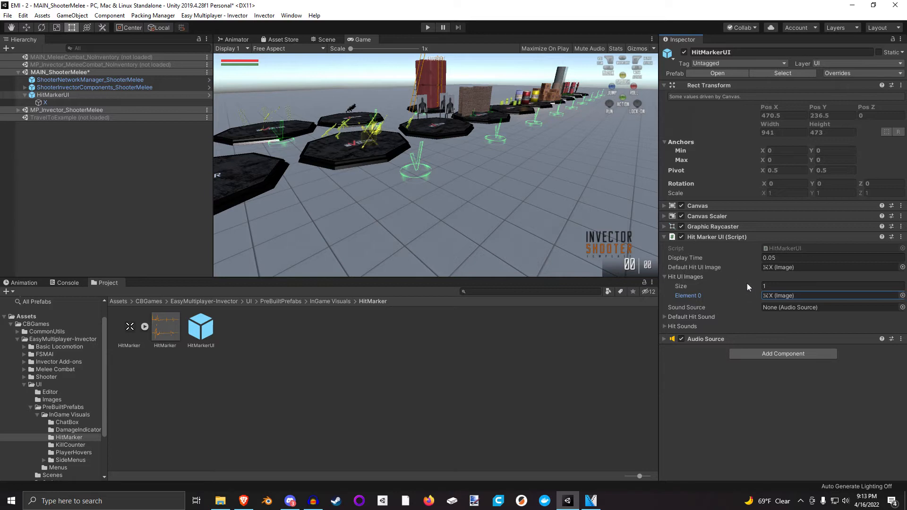
mouse_move(710, 301)
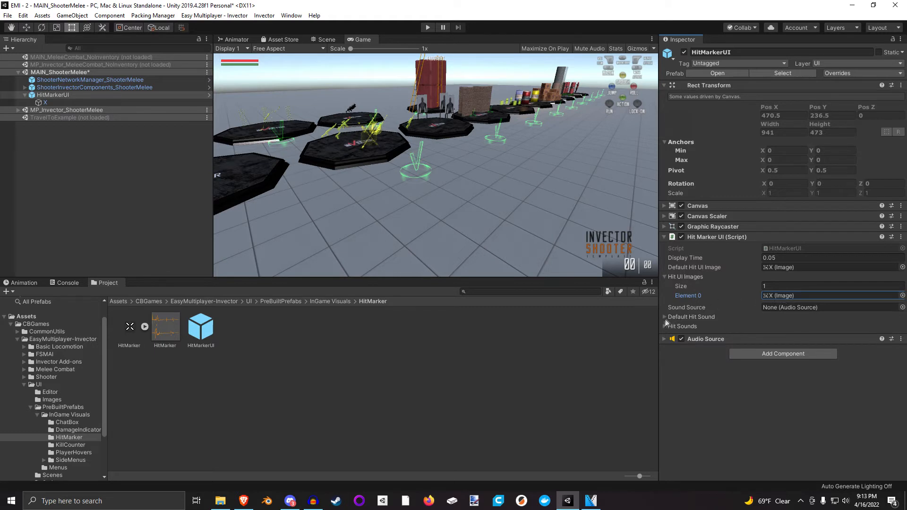
mouse_move(664, 319)
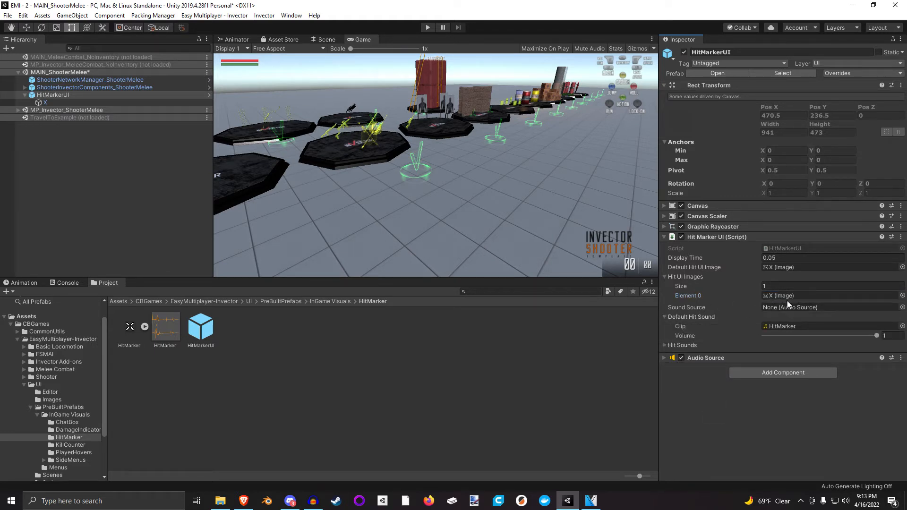
mouse_move(708, 419)
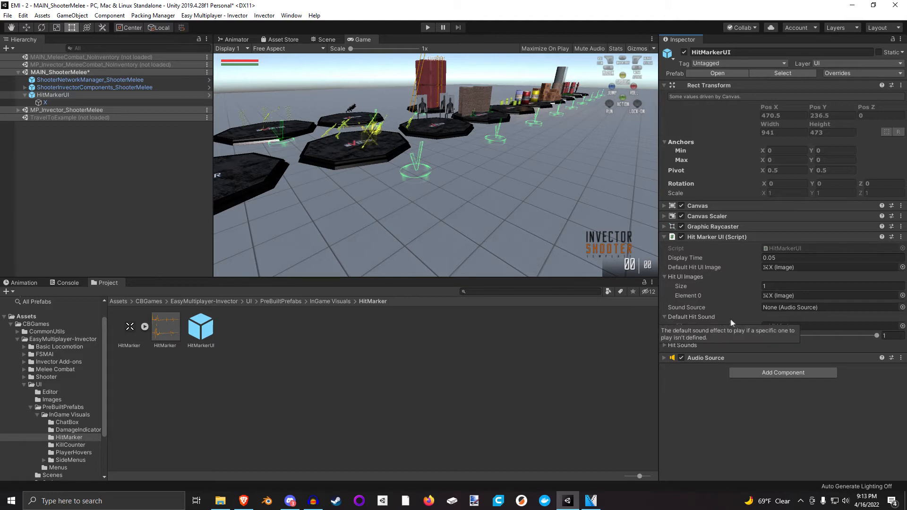
click(664, 317)
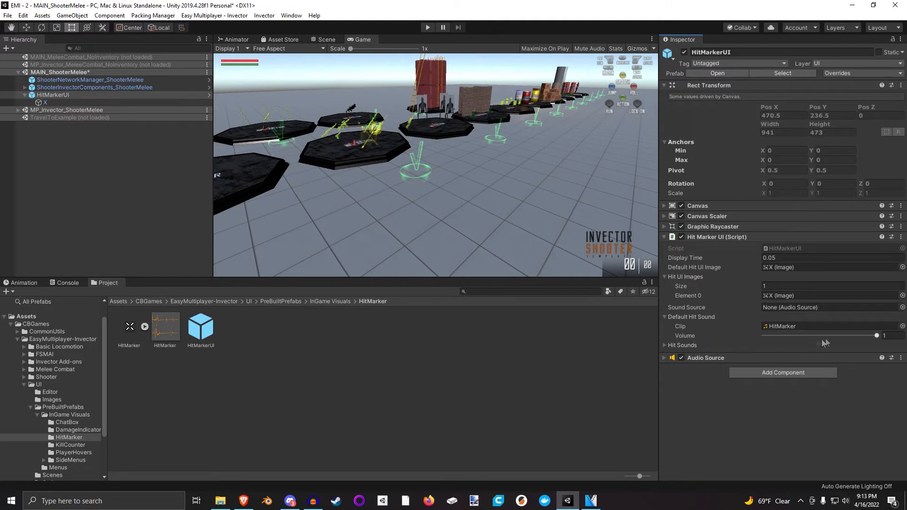
mouse_move(877, 347)
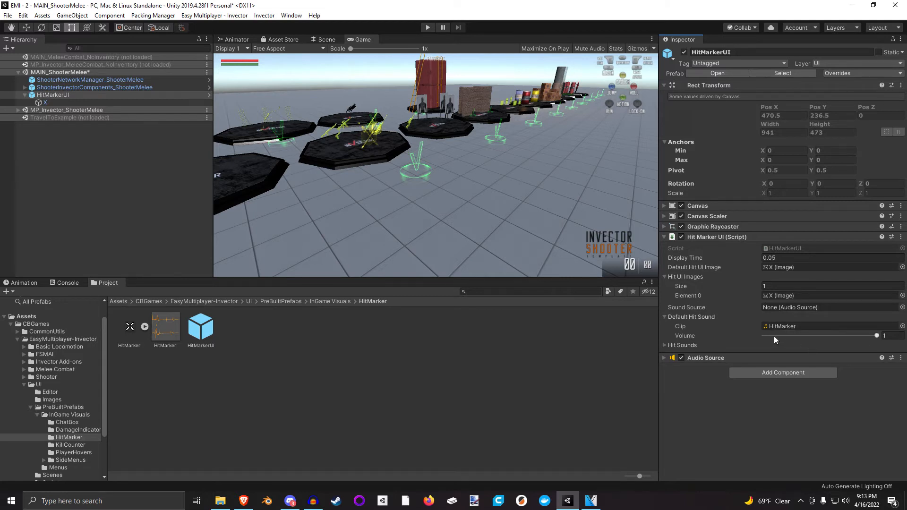
click(666, 346)
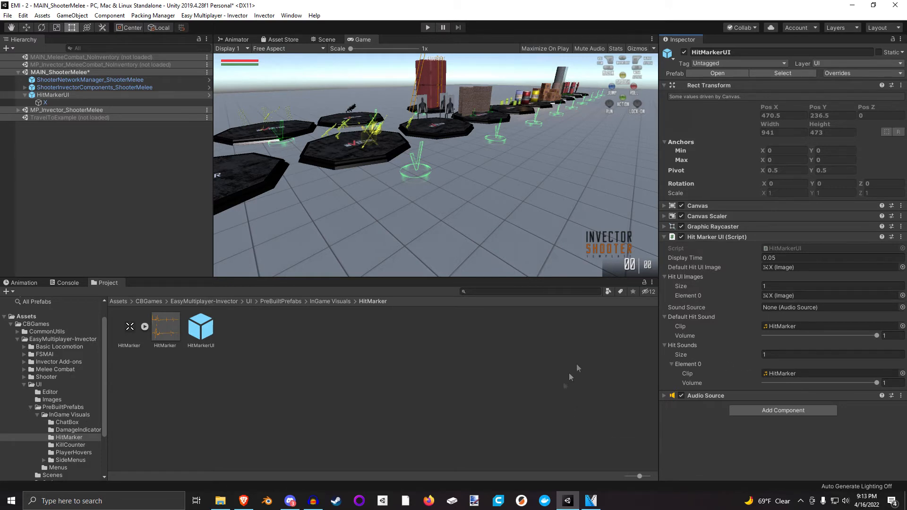
mouse_move(726, 277)
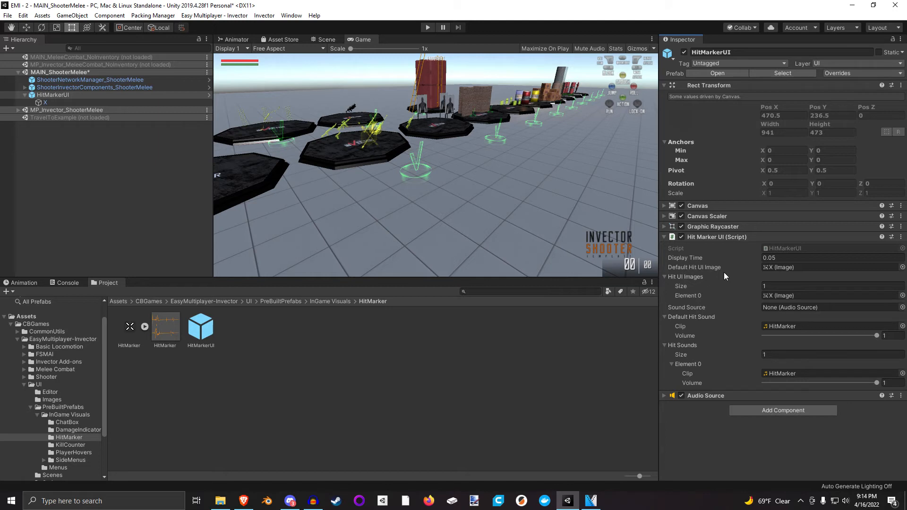
click(665, 277)
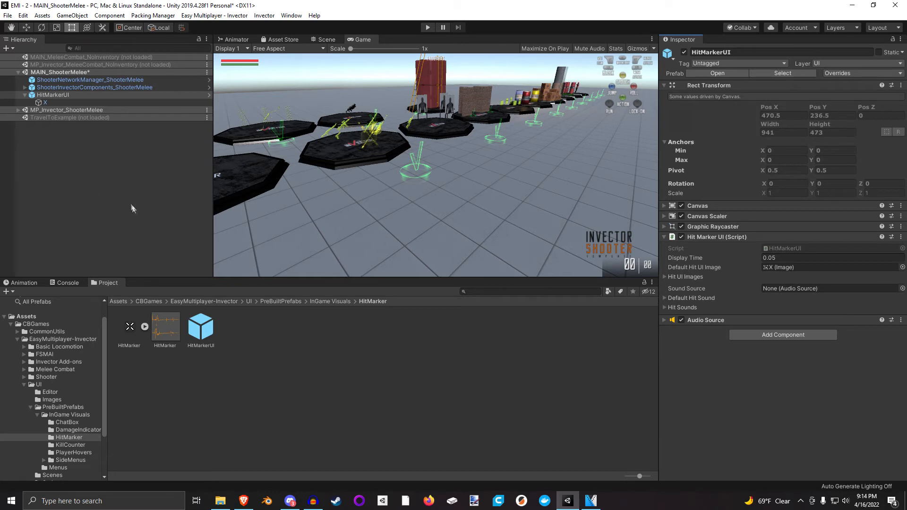
click(88, 80)
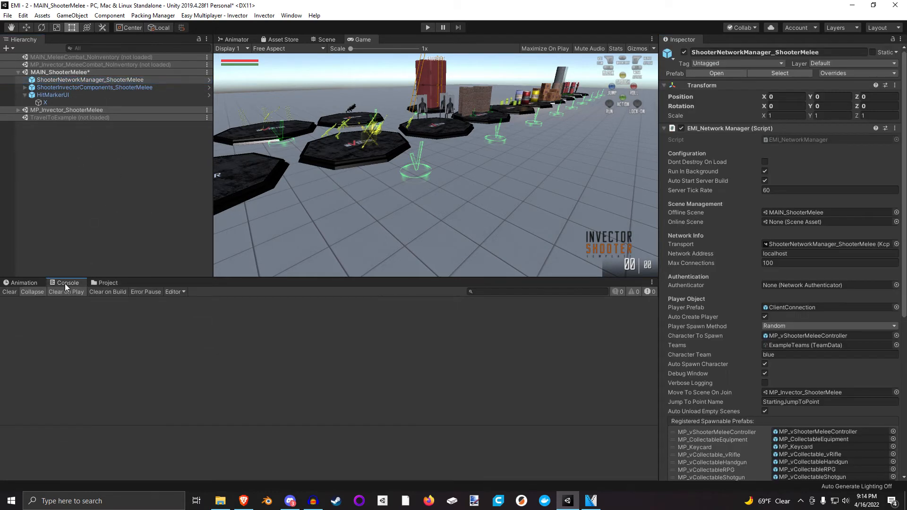
Add a Hit Marker Player component to the MP_vShooterMeleeController player prefab.
click(107, 283)
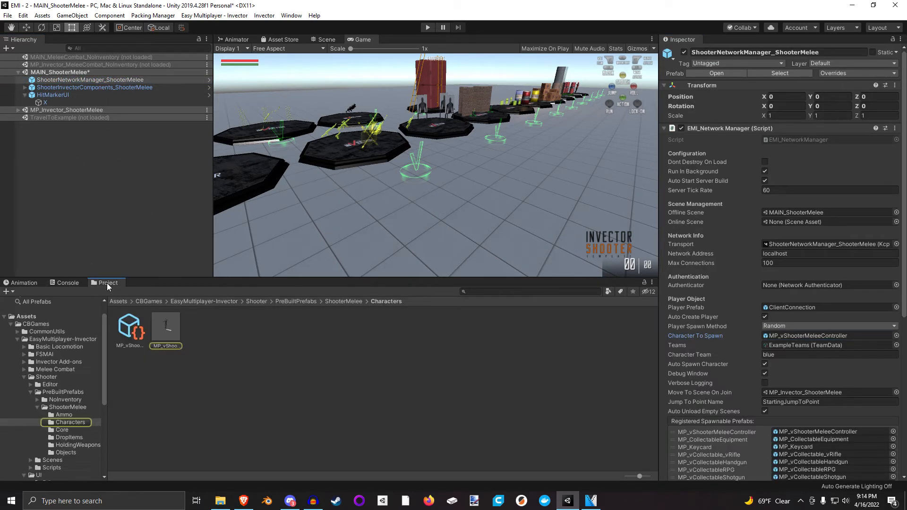
click(165, 327)
text(damage)
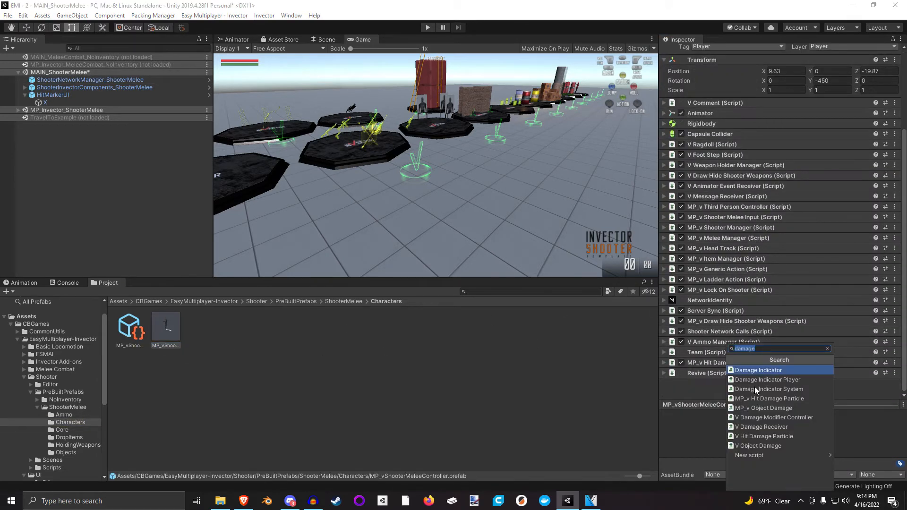
text(hitma)
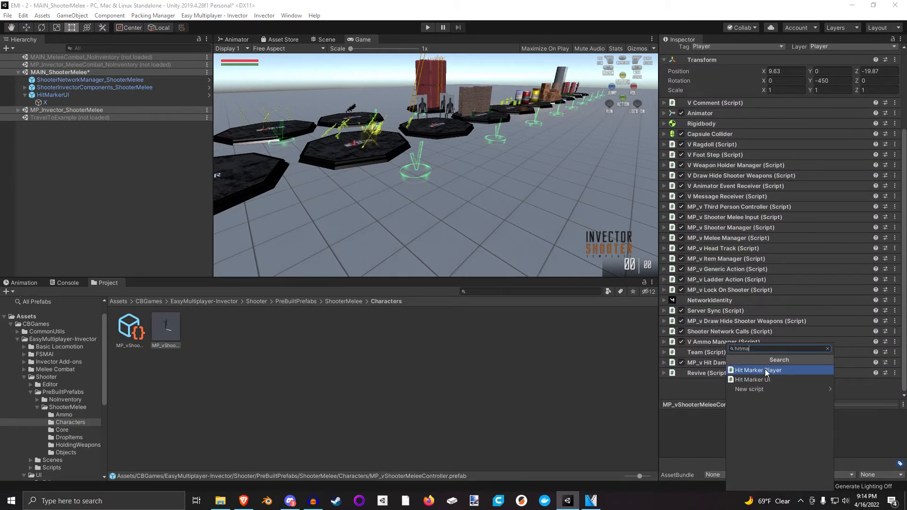
click(758, 370)
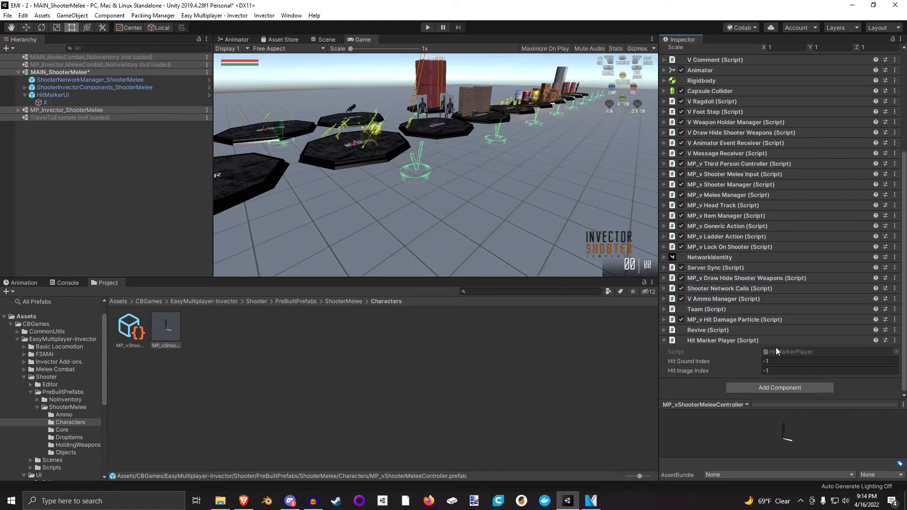
mouse_move(723, 355)
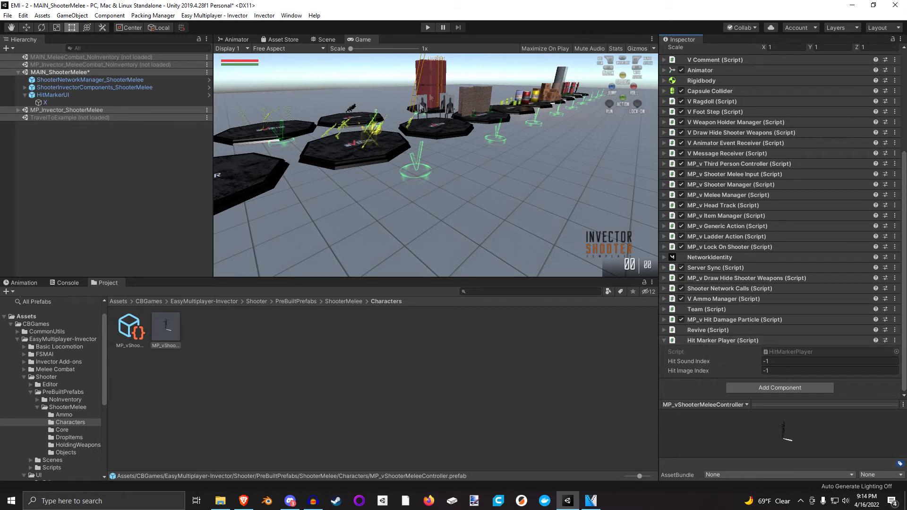
mouse_move(697, 367)
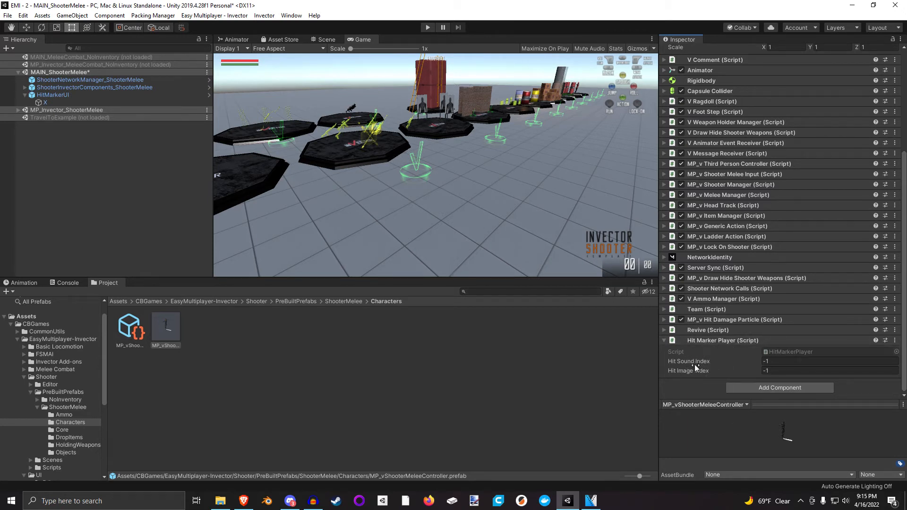
mouse_move(702, 388)
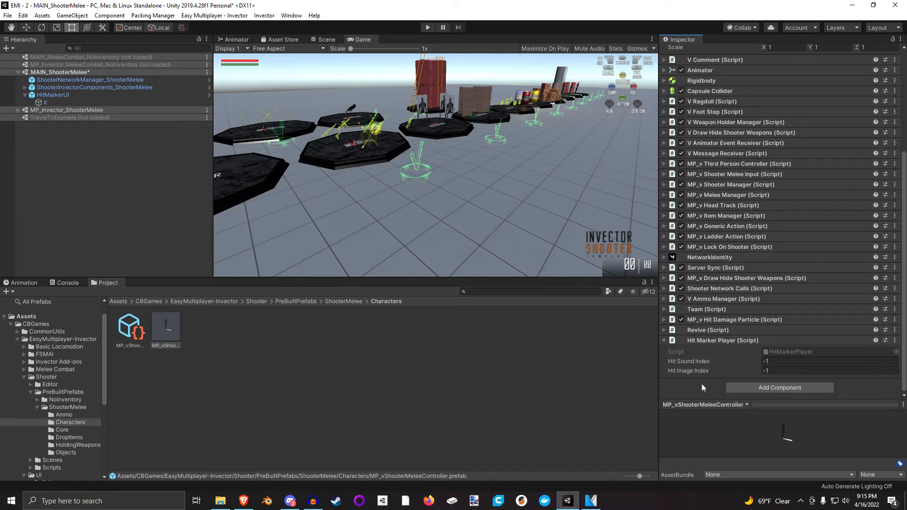
mouse_move(686, 383)
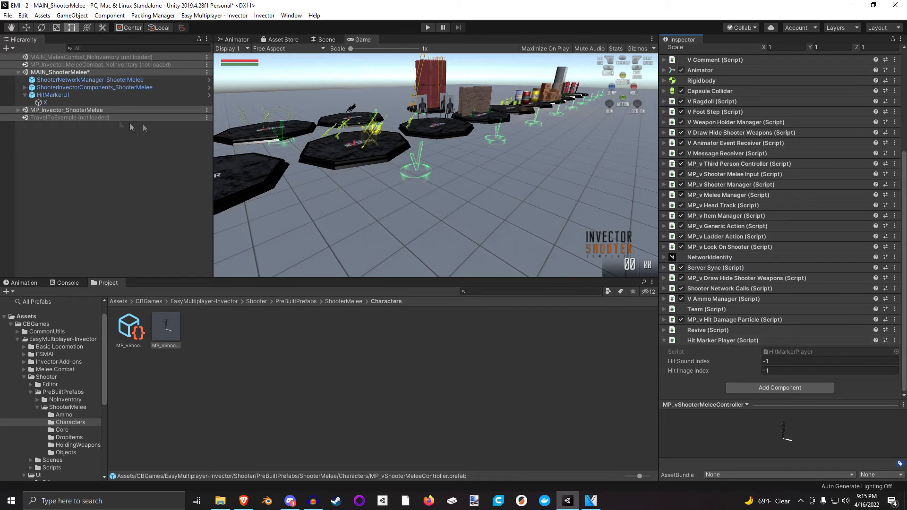
click(53, 95)
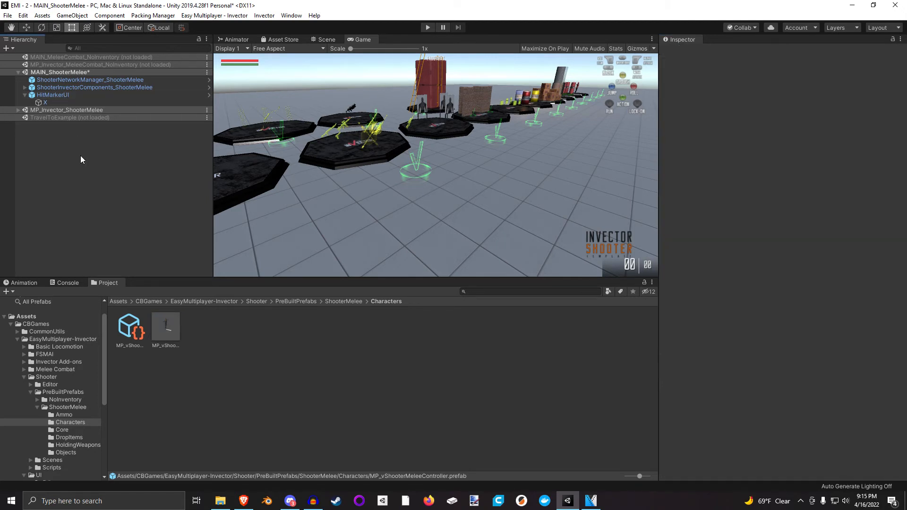
Save the main scene and run a Server & Client play-mode session to test the hit marker.
click(8, 15)
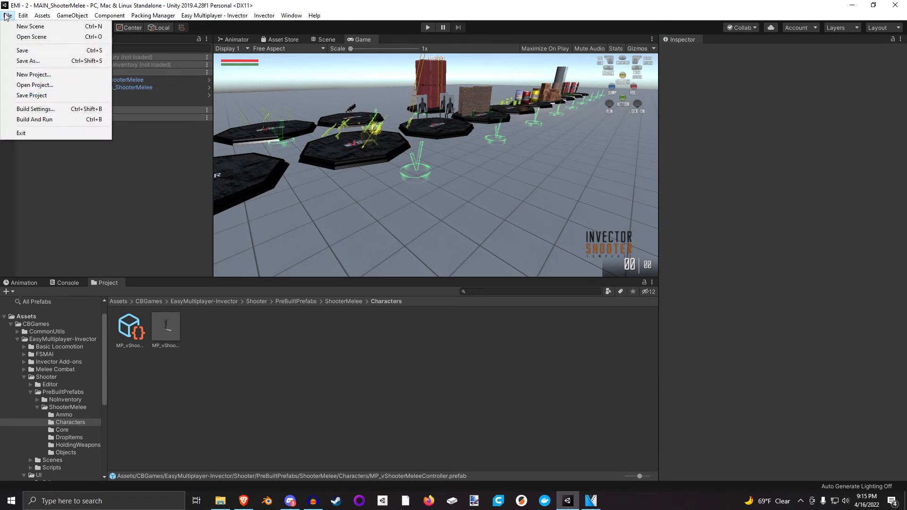
click(222, 162)
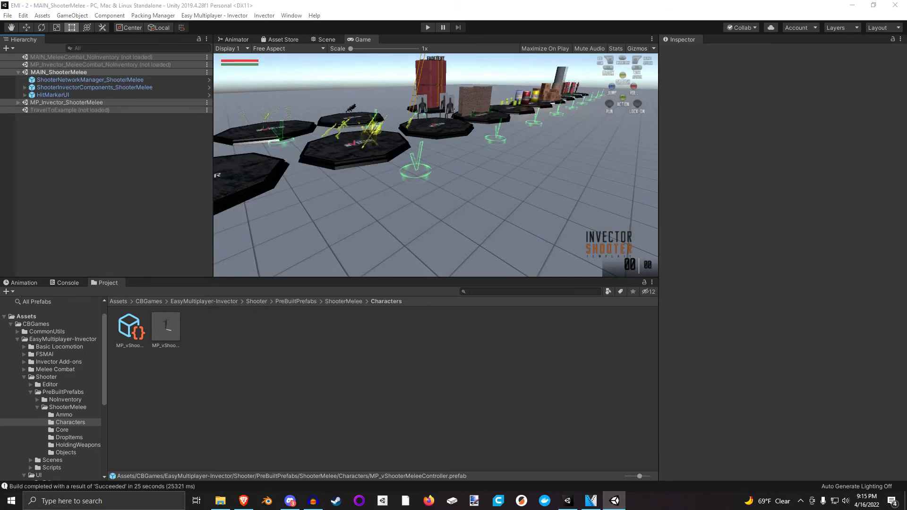
click(427, 28)
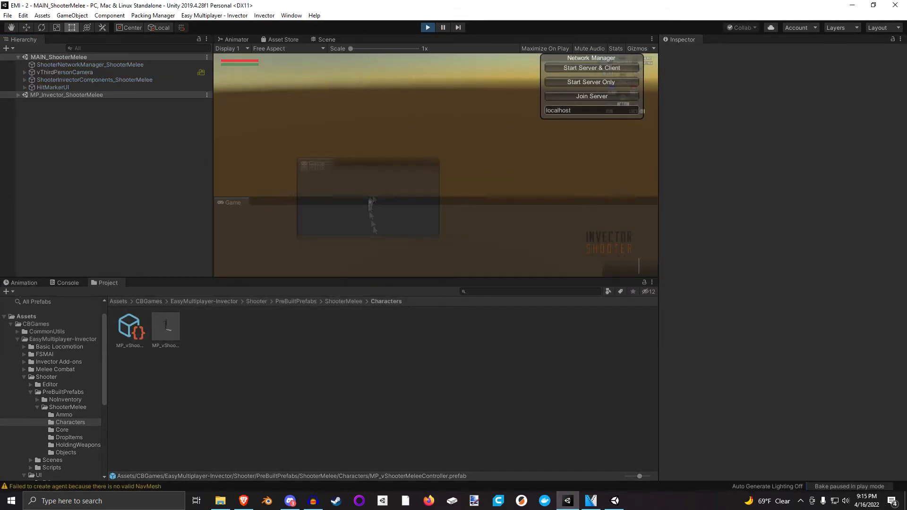
click(590, 68)
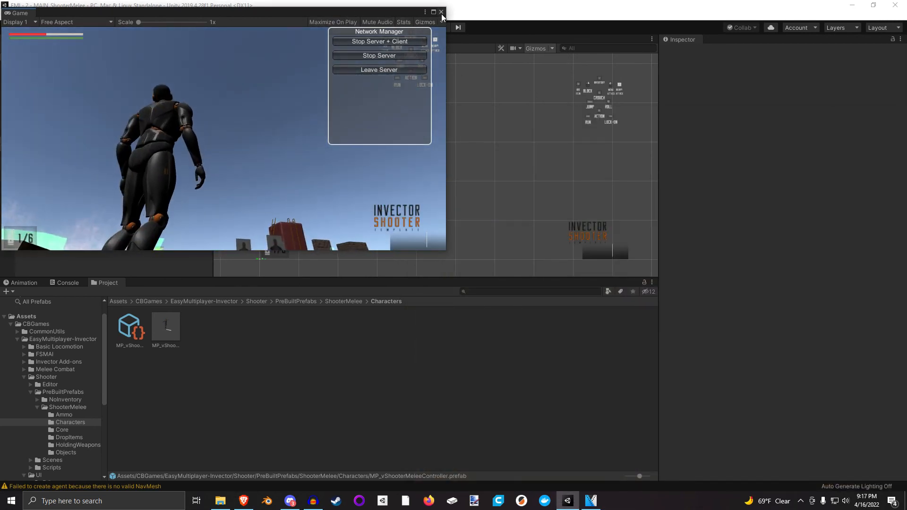
click(442, 12)
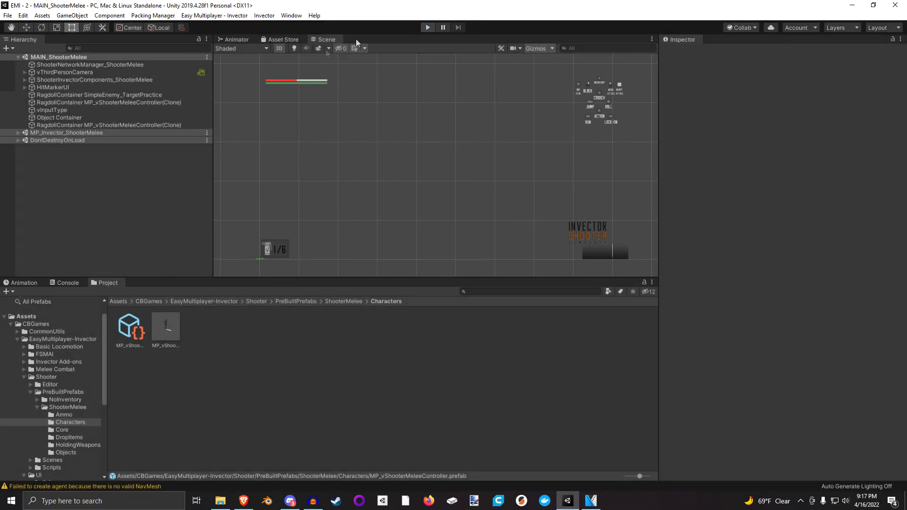
Inspect the HitMarkerUI object and its X hit image after play mode ends.
click(52, 95)
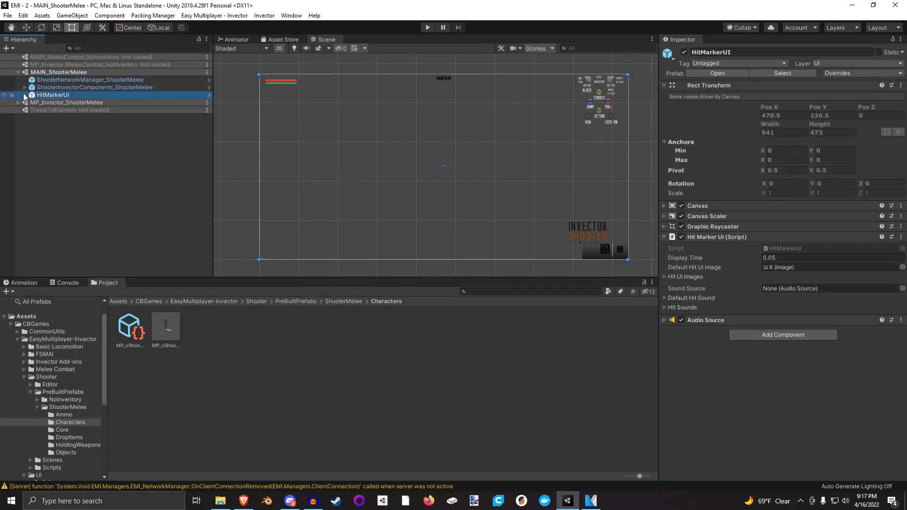
click(25, 94)
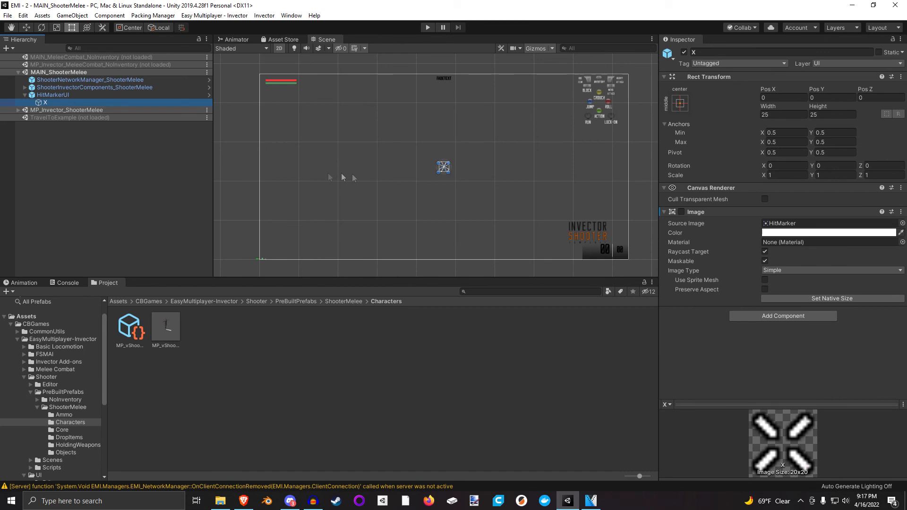
mouse_move(457, 184)
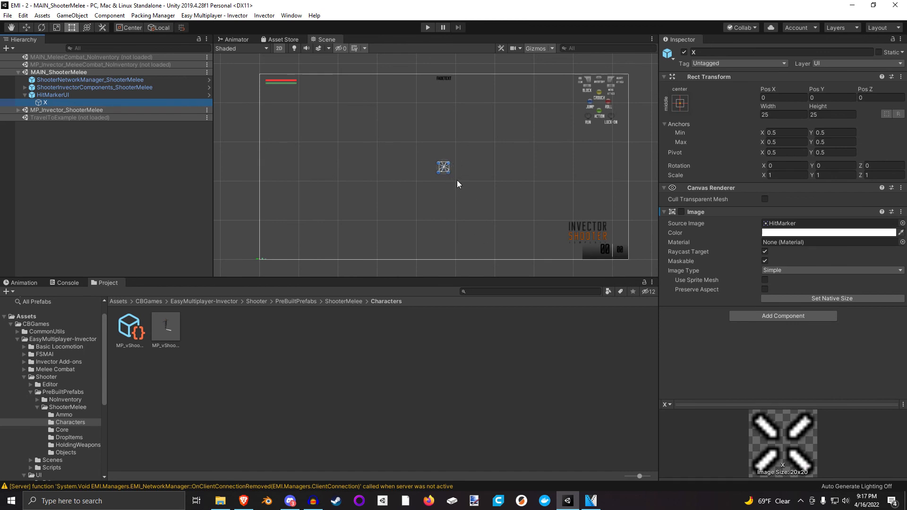
mouse_move(421, 230)
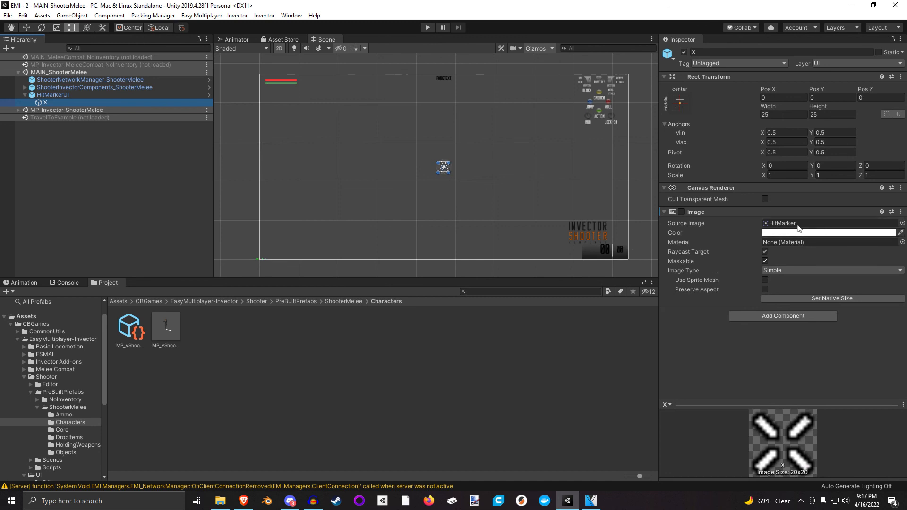
click(53, 95)
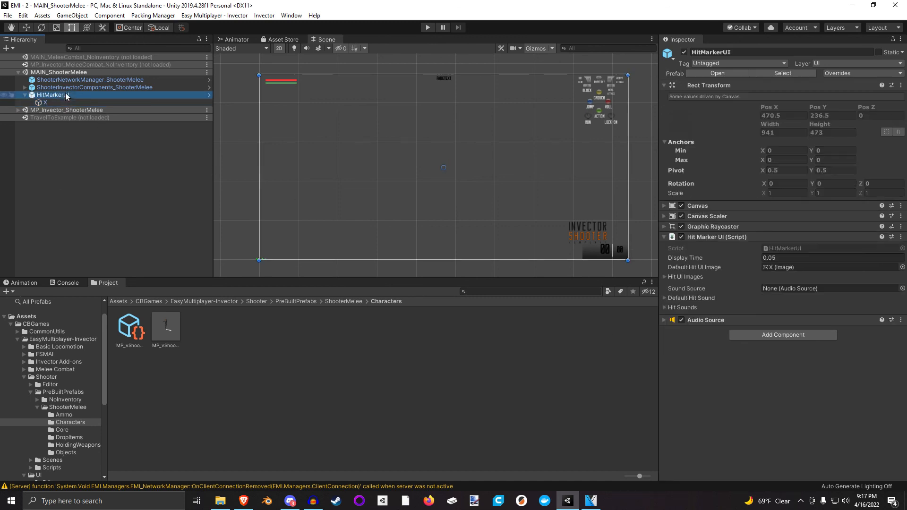